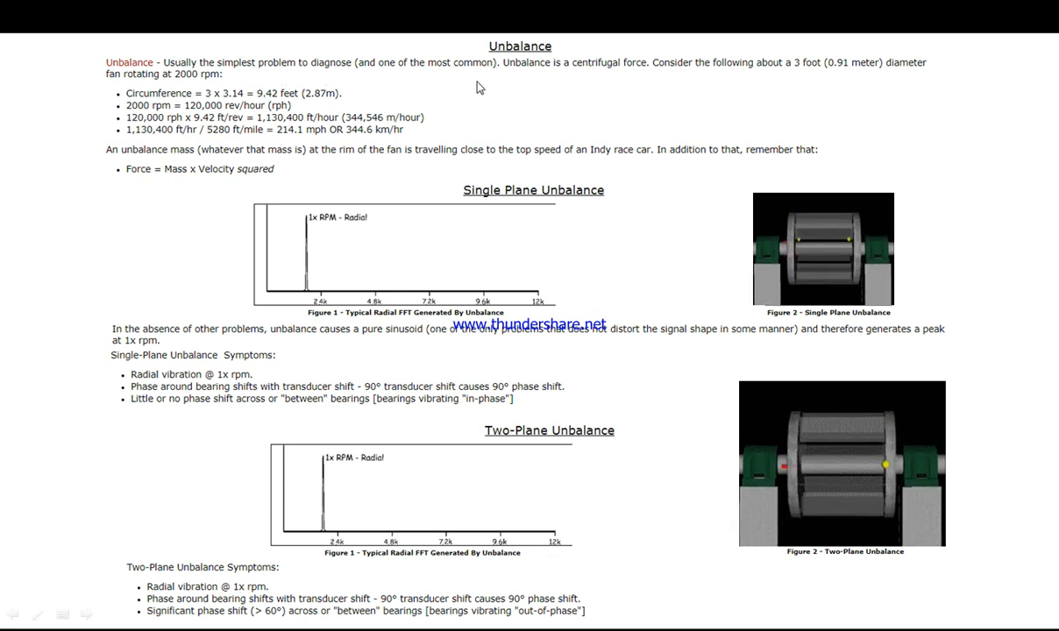
mouse_move(641, 77)
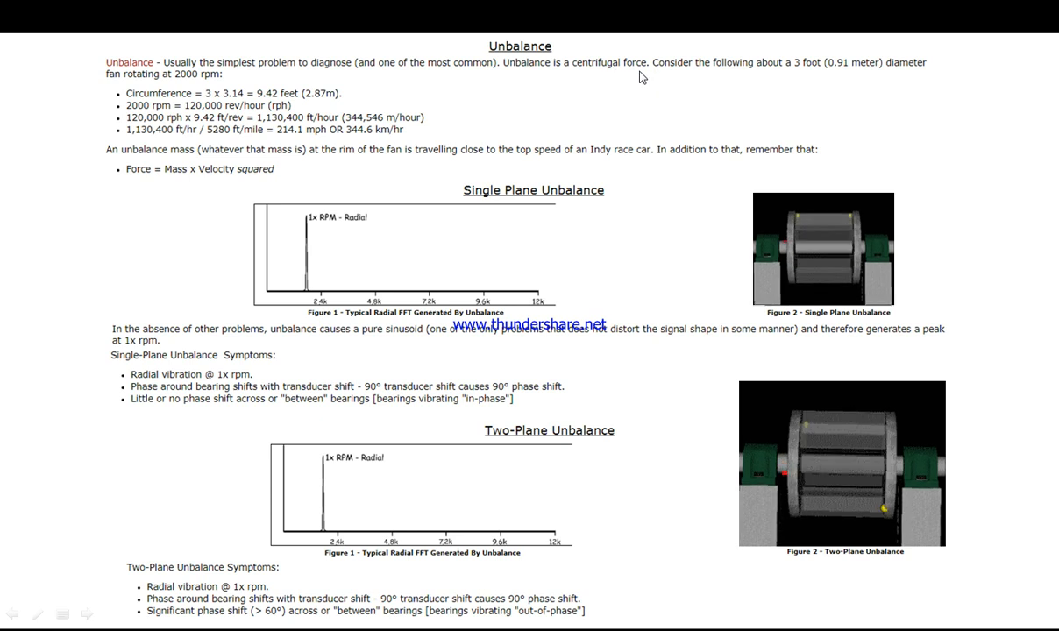
mouse_move(797, 81)
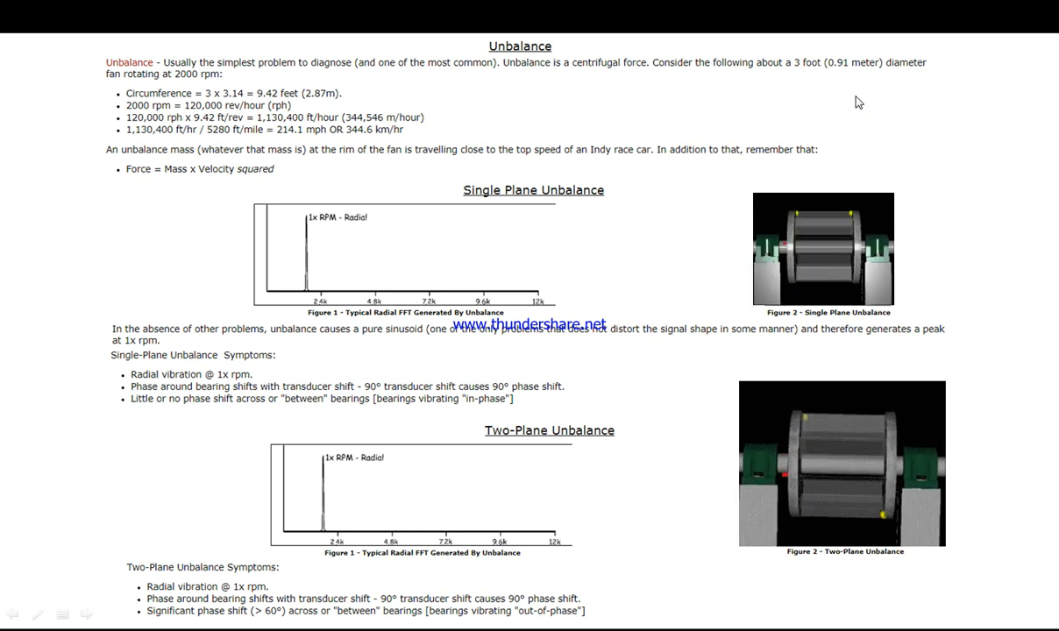
mouse_move(914, 73)
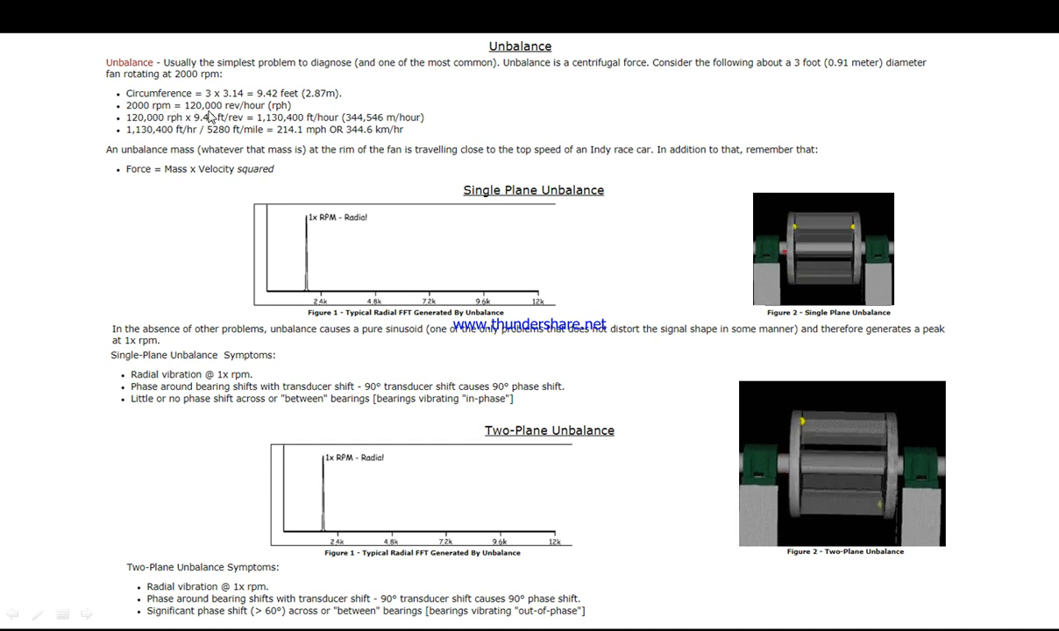
mouse_move(234, 116)
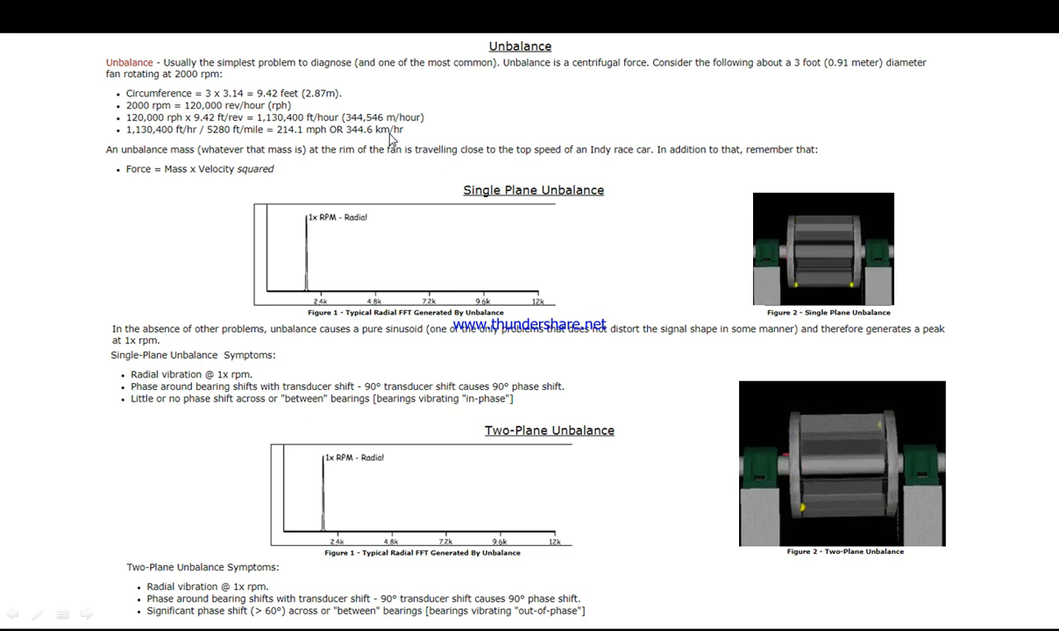
mouse_move(506, 223)
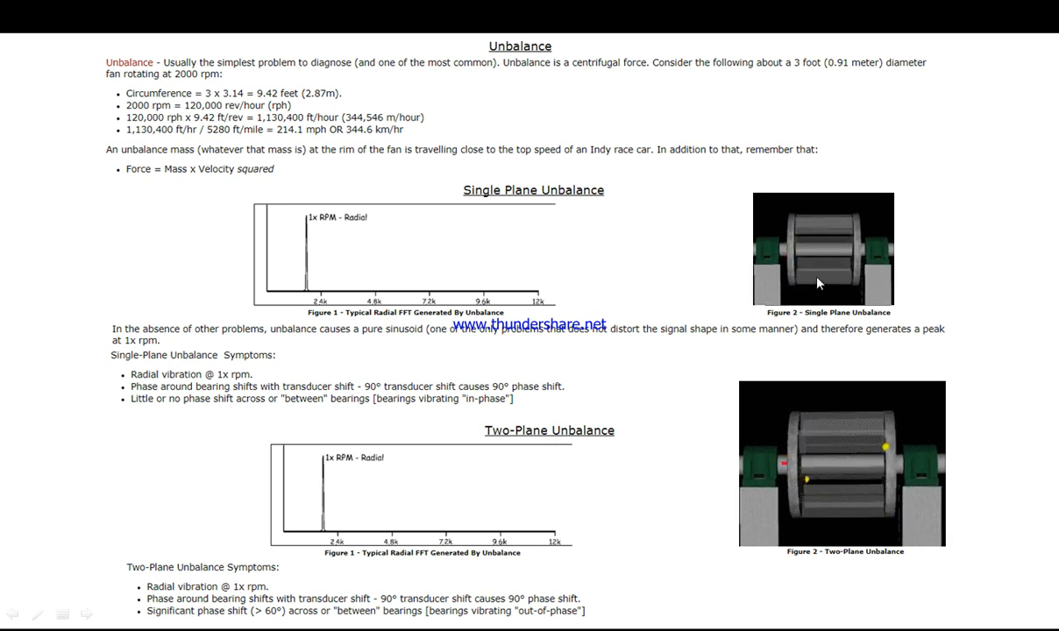
mouse_move(811, 252)
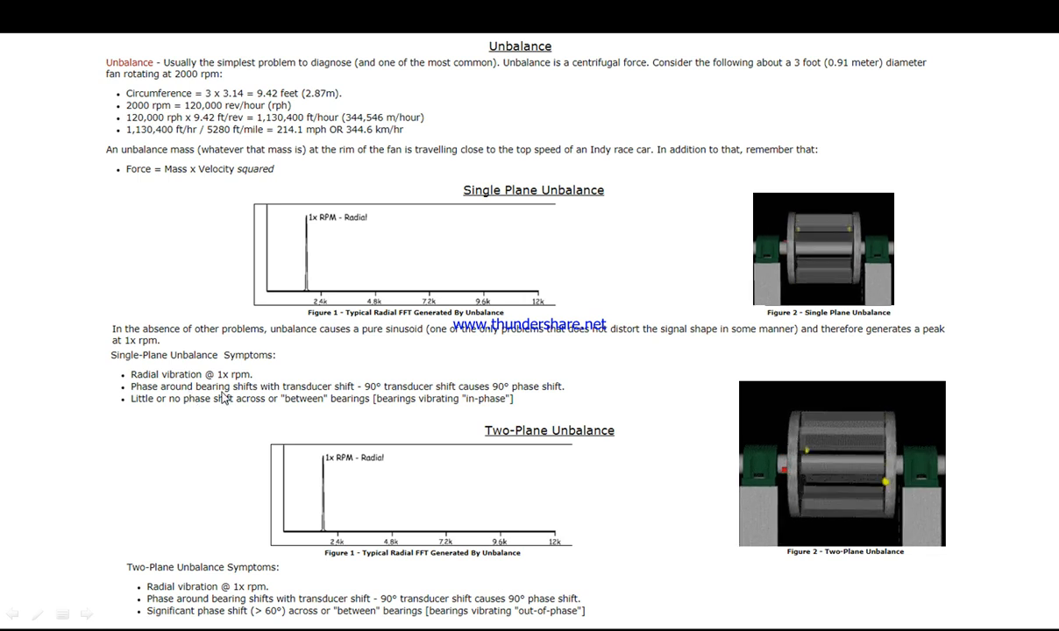
mouse_move(367, 398)
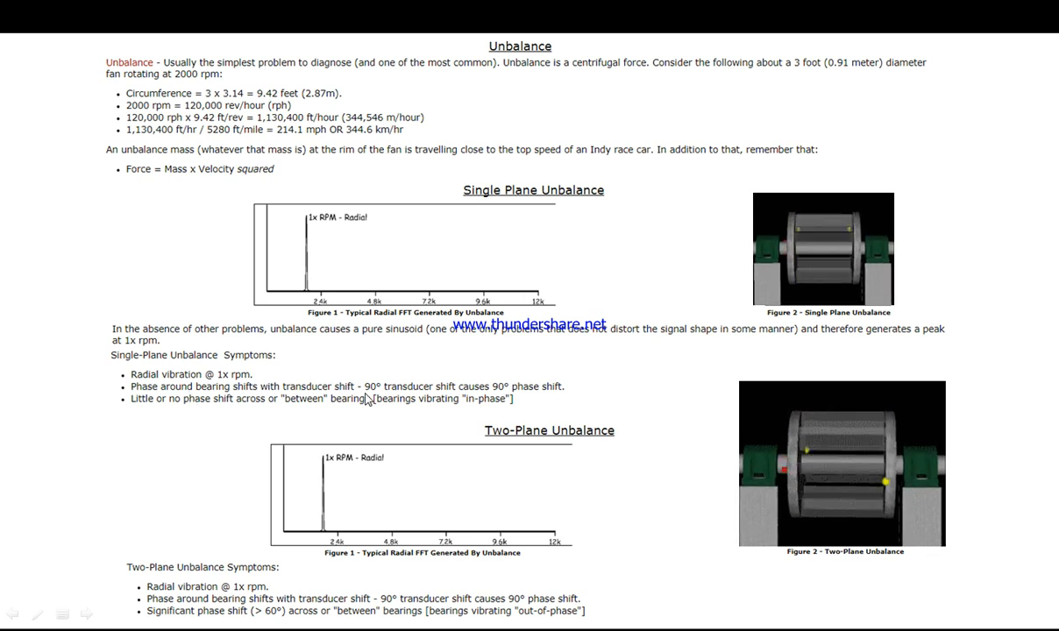
mouse_move(519, 397)
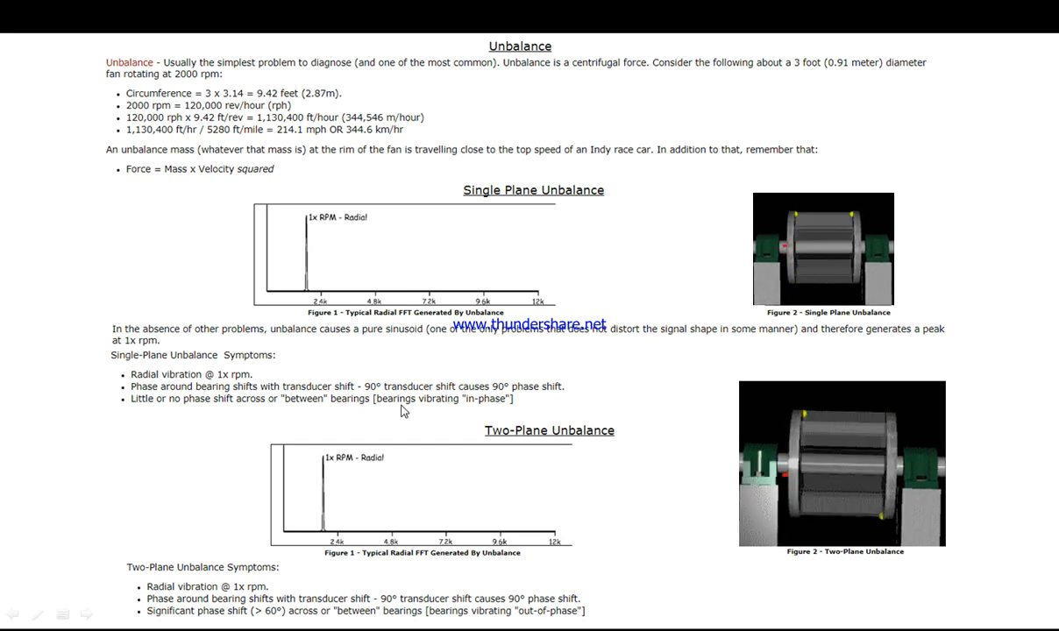
mouse_move(504, 412)
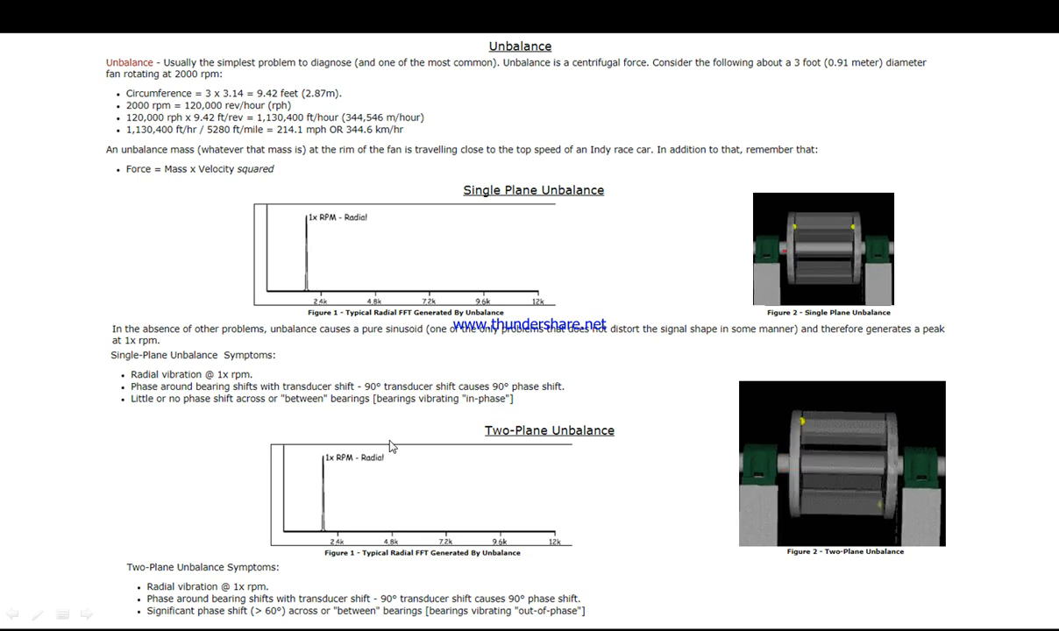
mouse_move(551, 446)
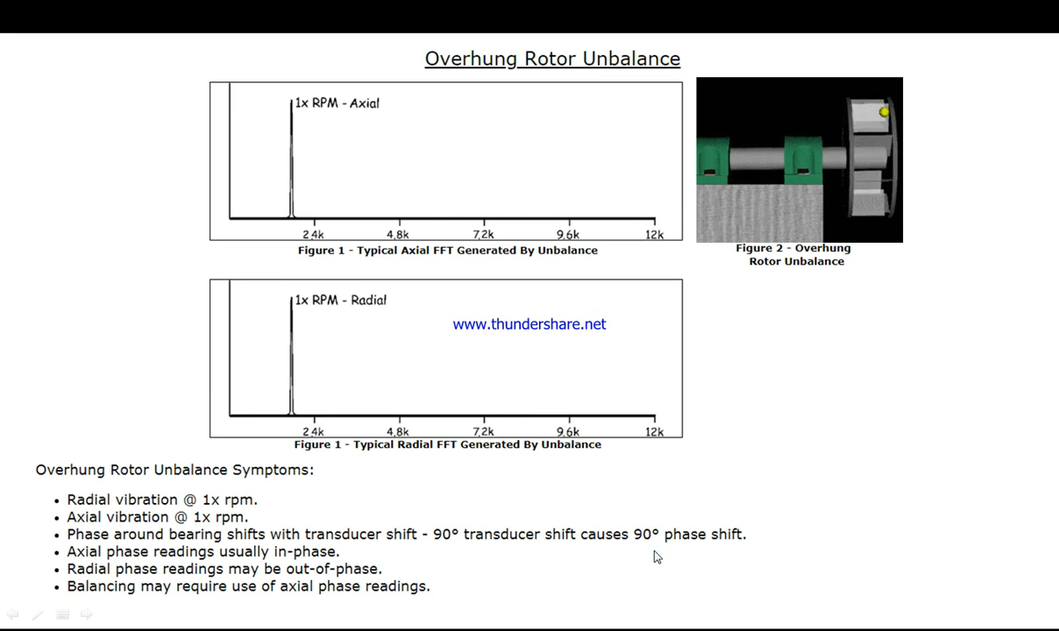
mouse_move(584, 445)
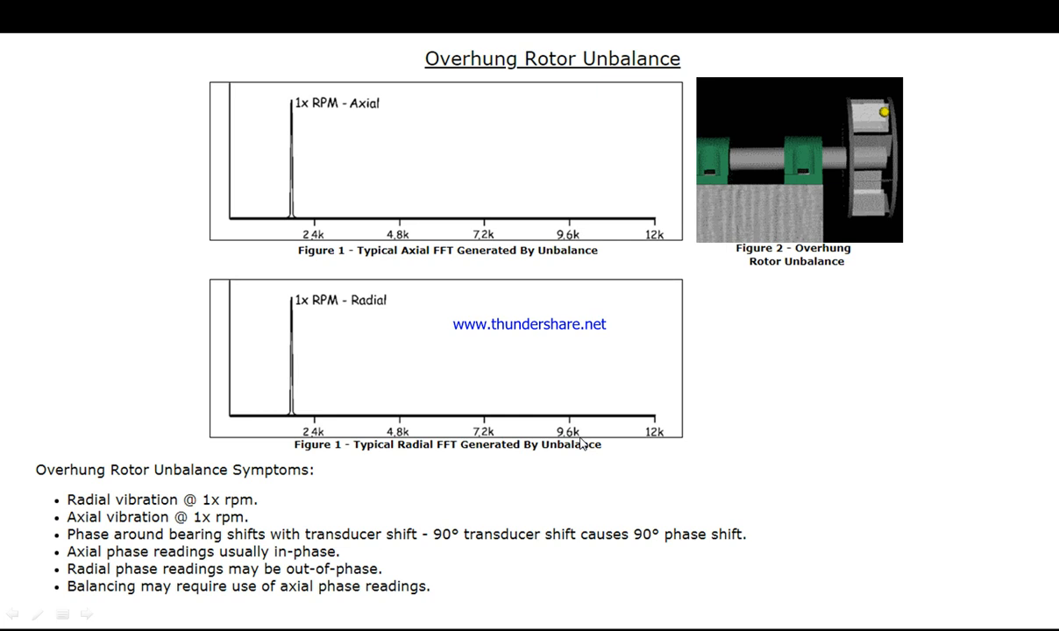